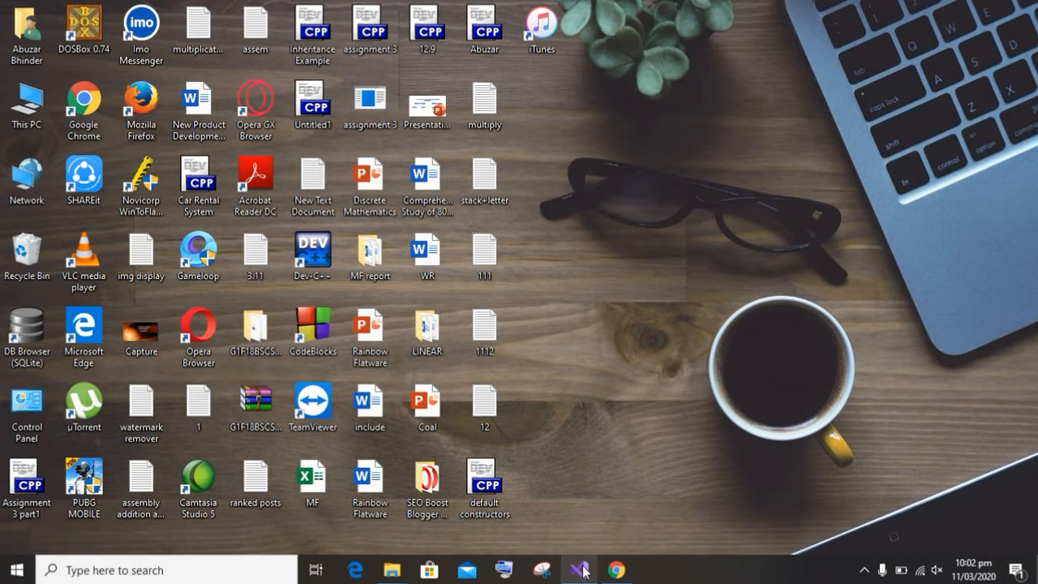
# Add the comment '; In this video we will perform division of two numbers' under main proc in Source.asm.
pyautogui.click(577, 569)
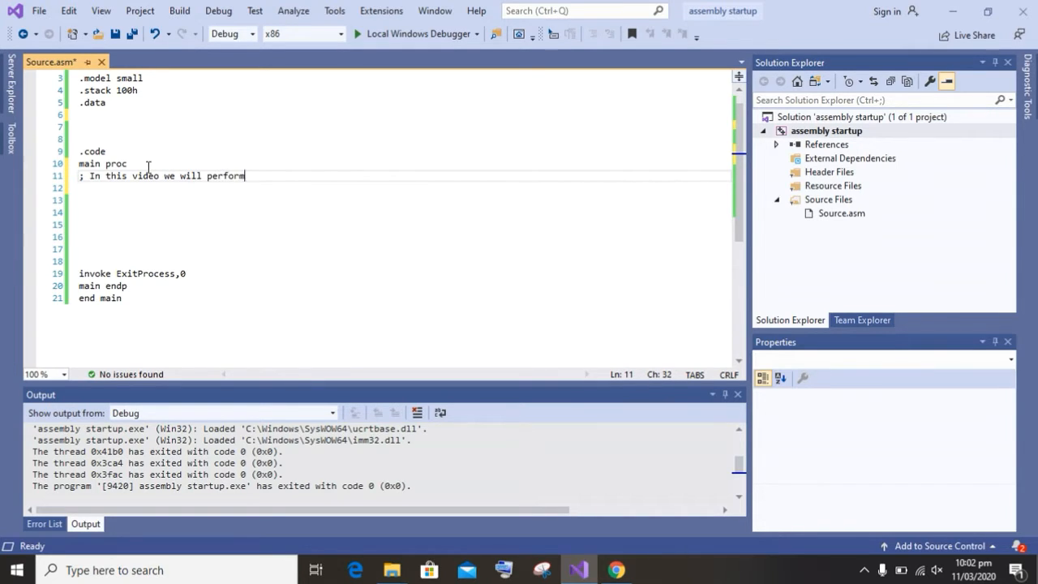
pyautogui.write('divisi')
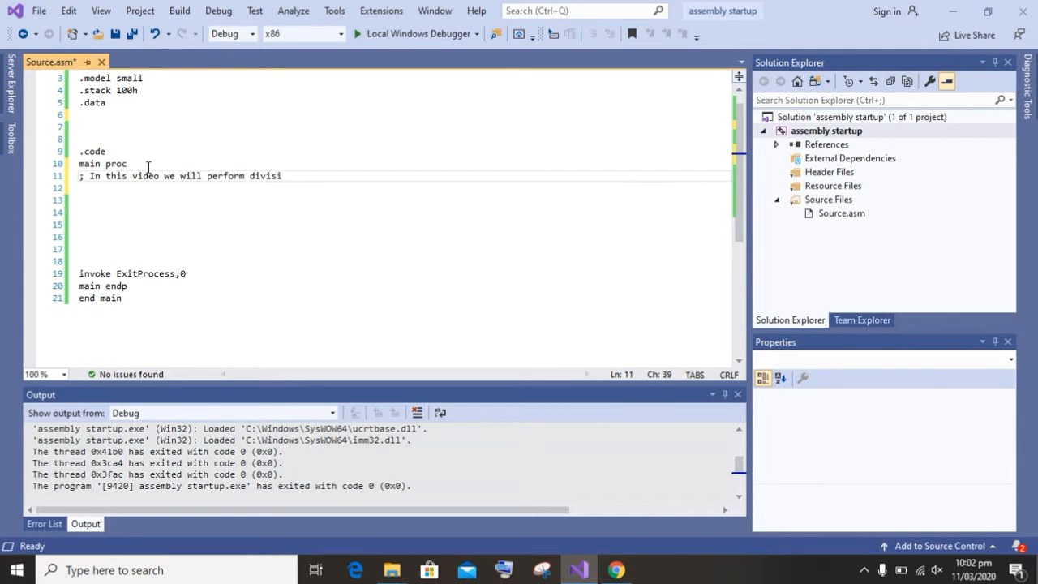
pyautogui.write('on of tw')
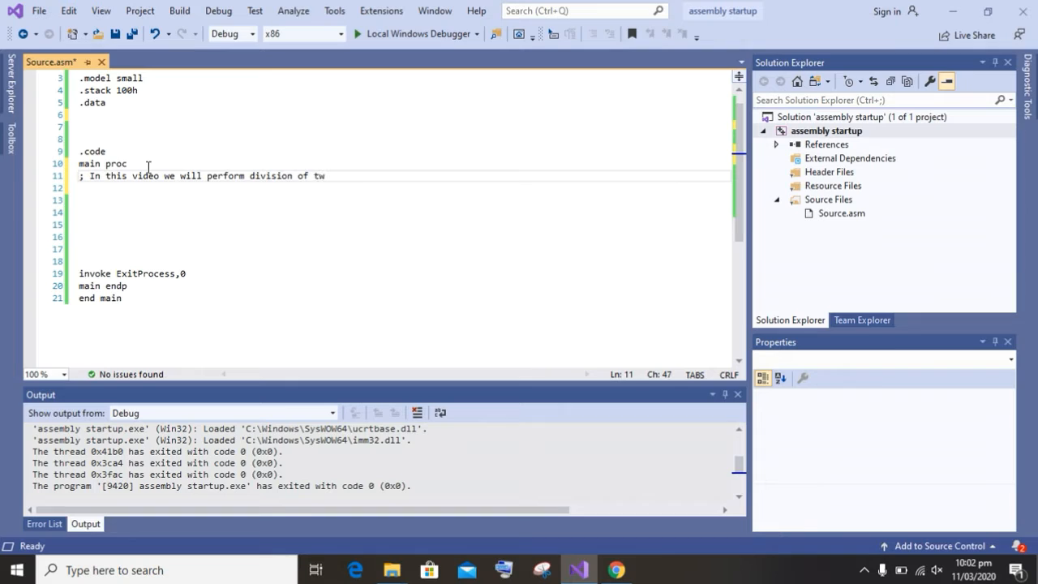
pyautogui.write('o numbers')
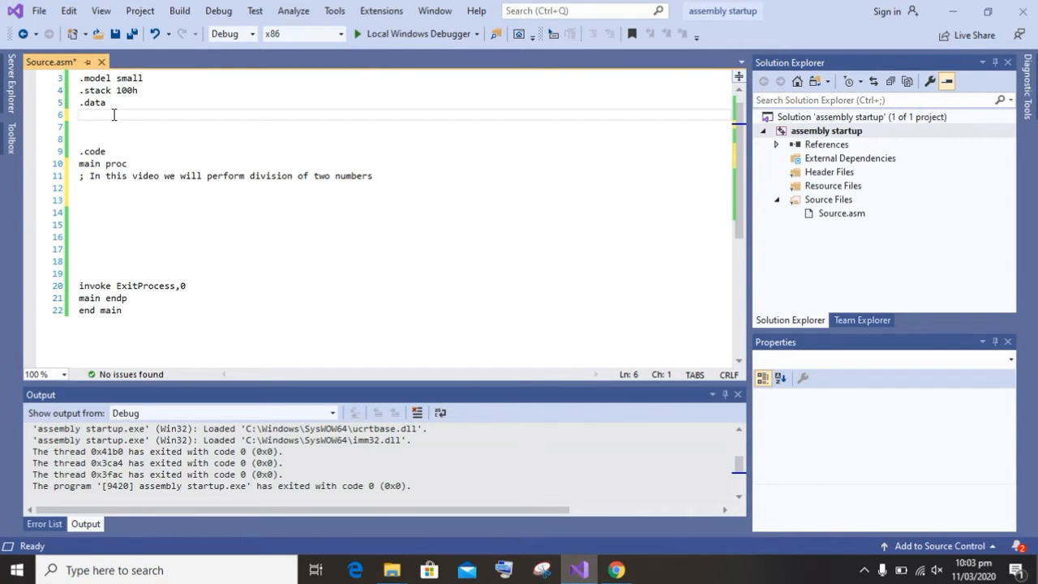
# Declare 'var dd 10' and 'var dd 2' as doubleword variables below .data.
pyautogui.write('var dd 10')
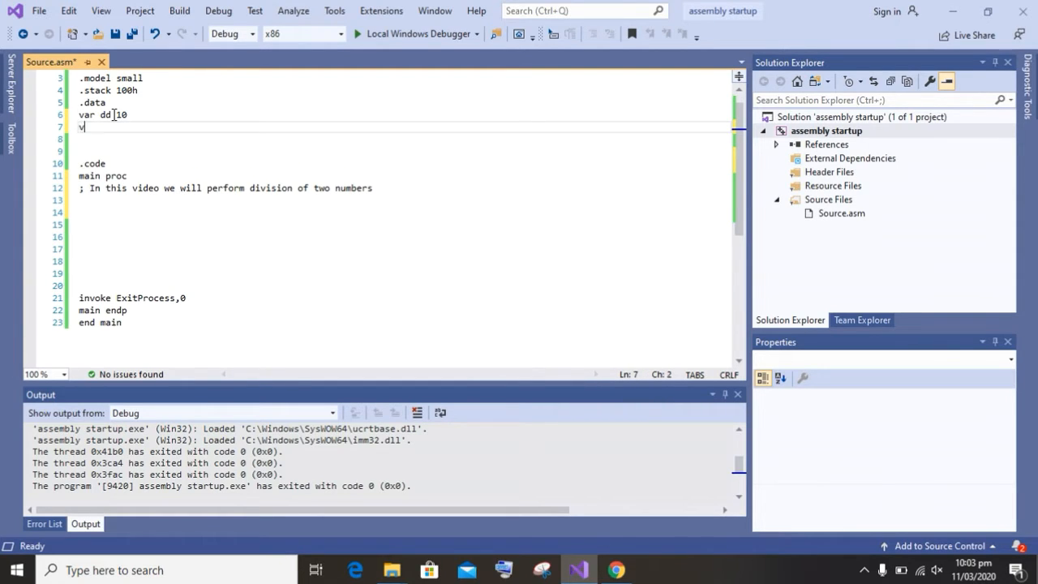
pyautogui.write('var dd 2')
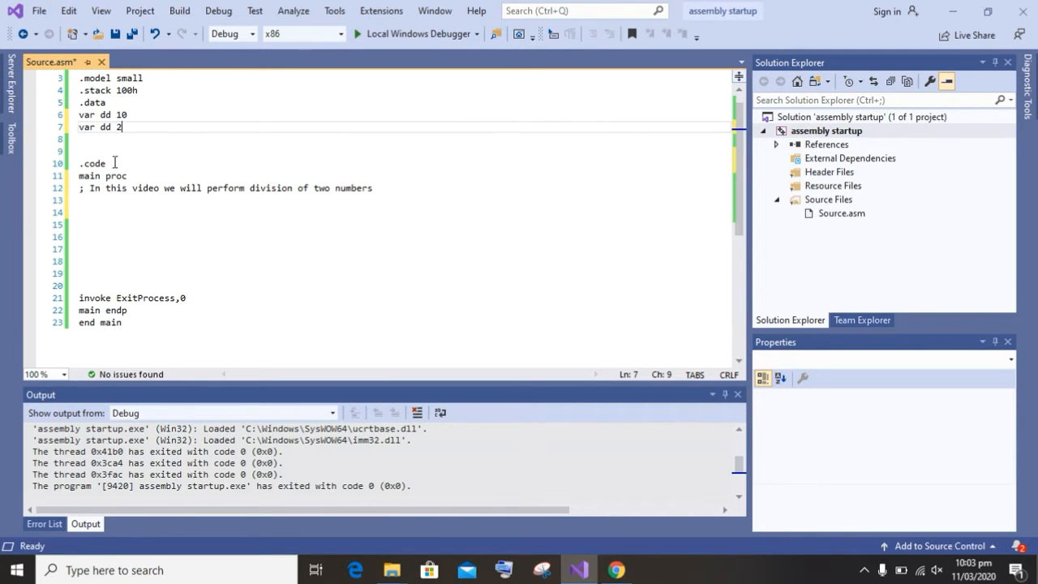
# Write mov eax,var / mov ebx,var1 / div ebx with the comment 'Op code to perform division'.
pyautogui.click(107, 199)
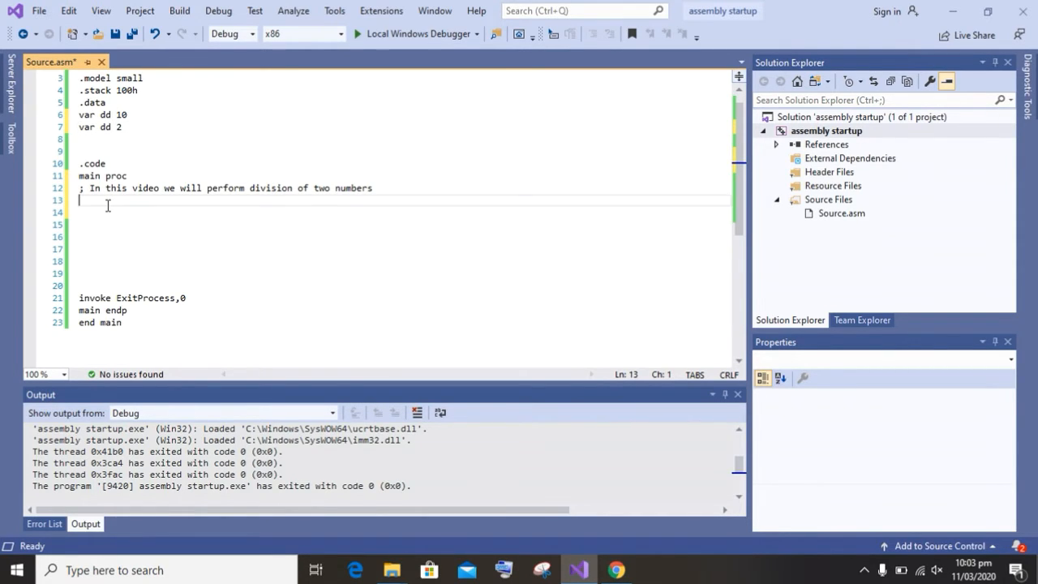
pyautogui.write('mov')
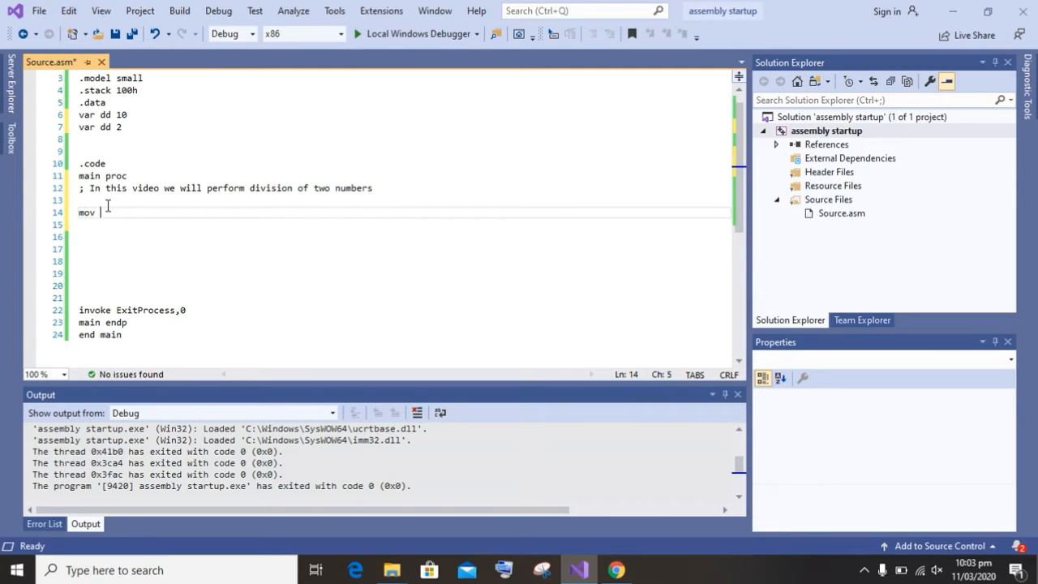
pyautogui.write('eax')
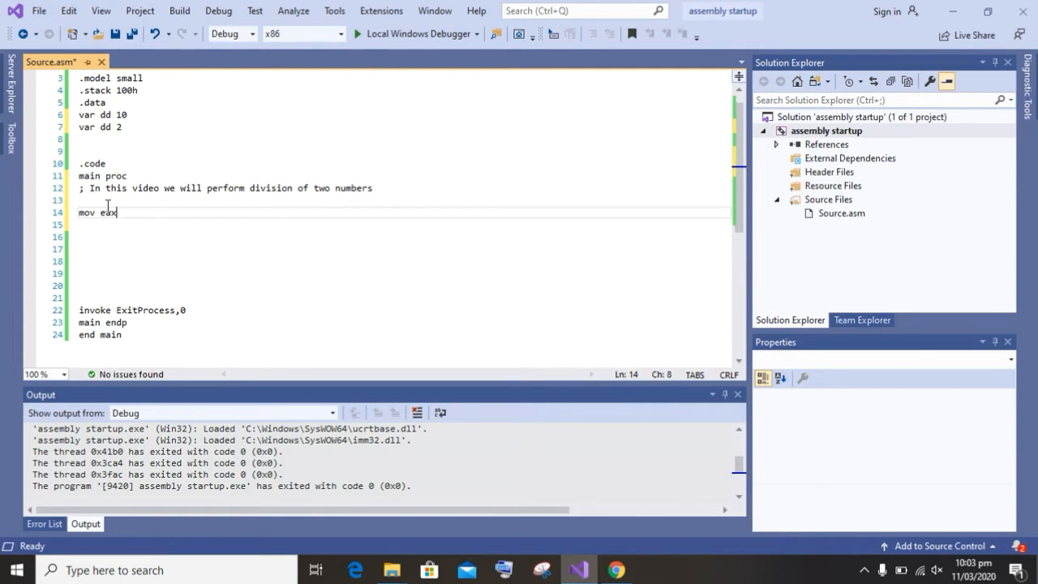
pyautogui.write(',var')
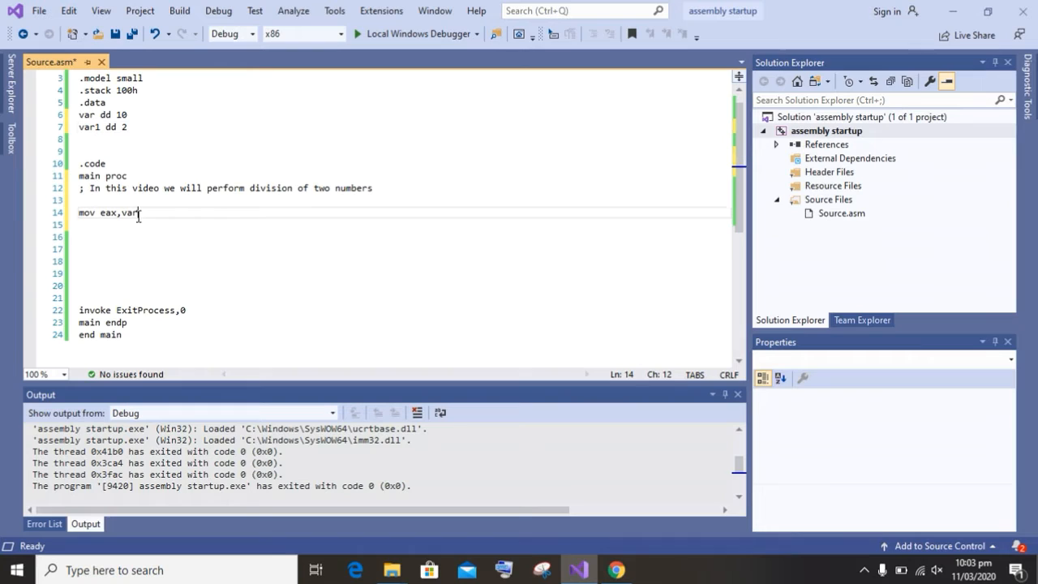
pyautogui.write('mov ebx,')
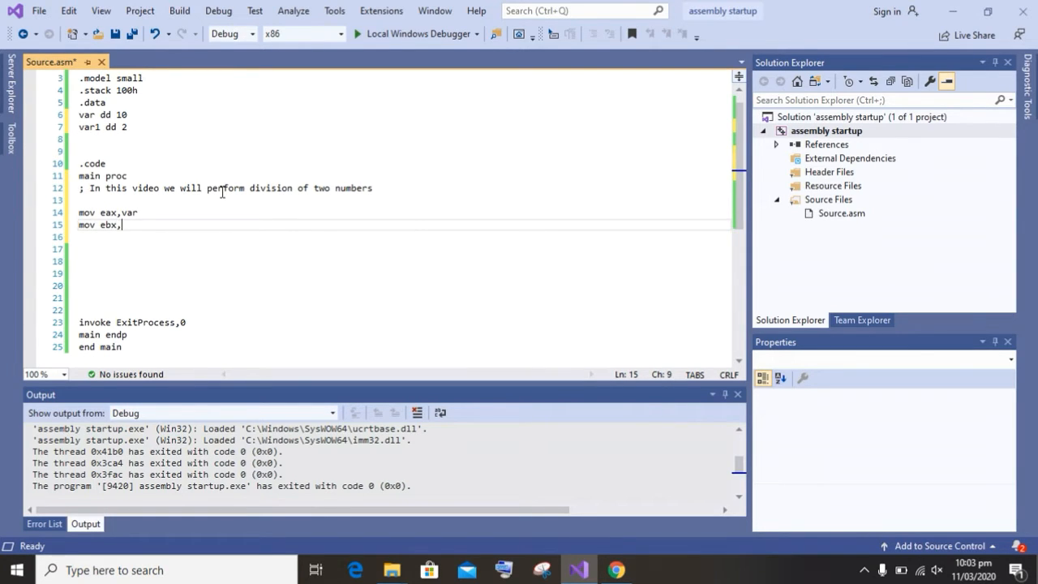
pyautogui.write('var1')
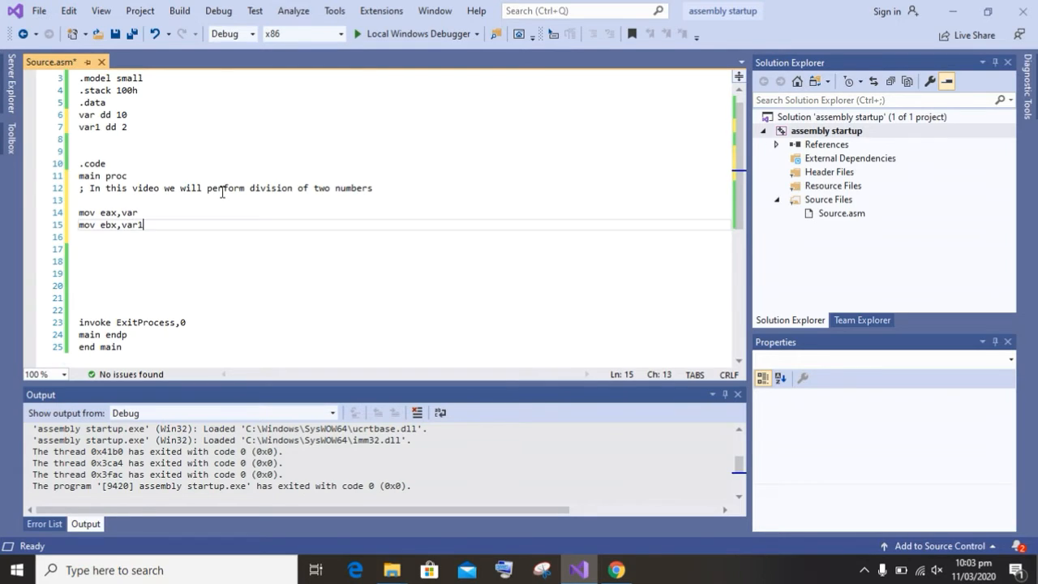
pyautogui.write('div')
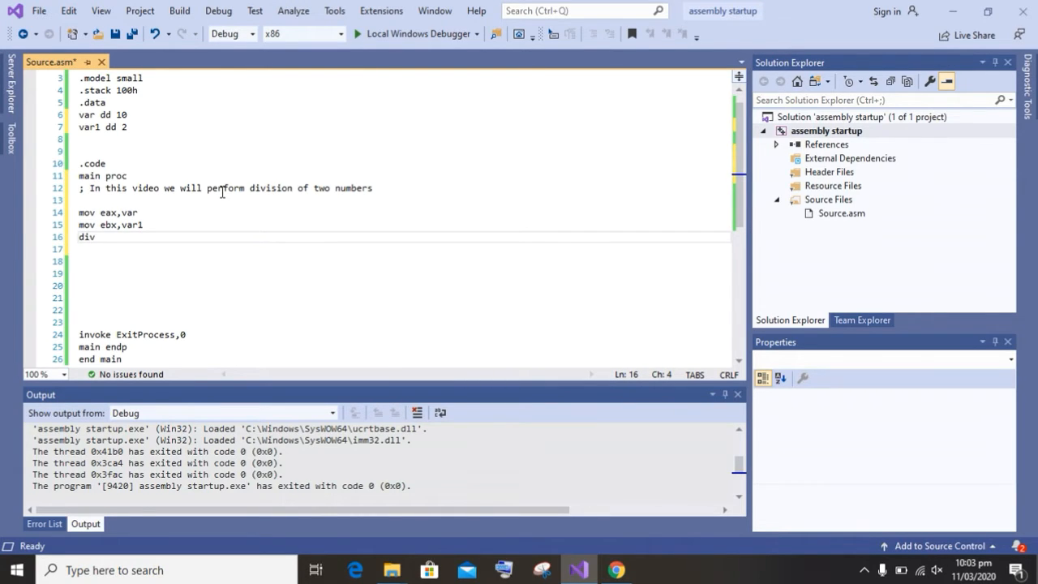
pyautogui.write('ebx     ;')
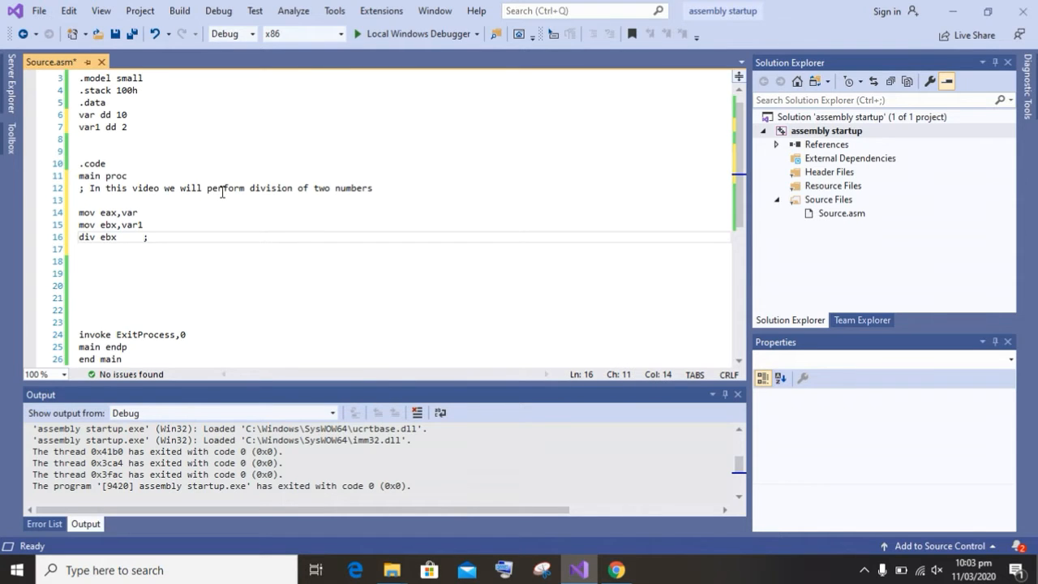
pyautogui.write('Op co')
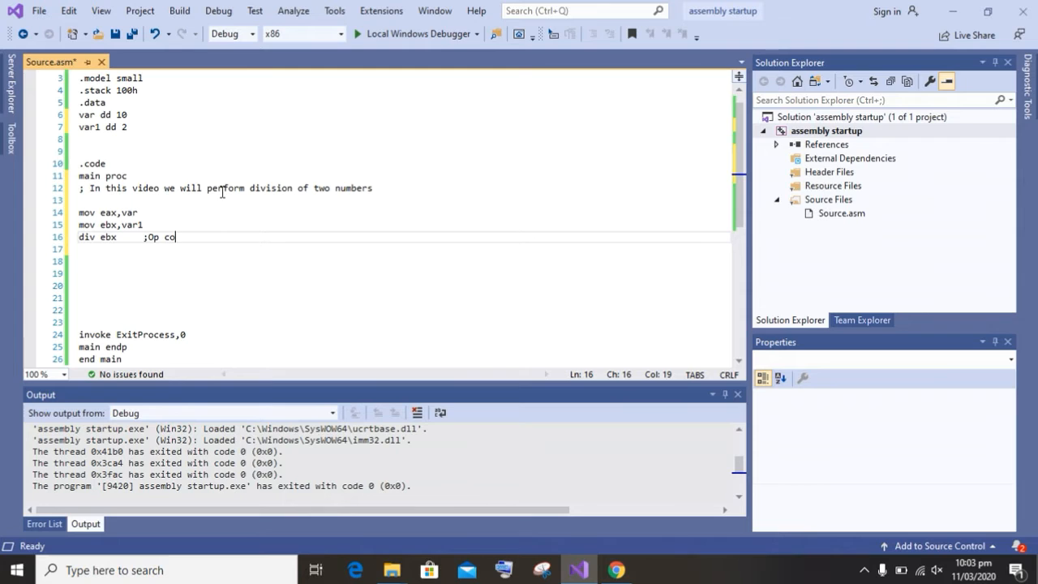
pyautogui.write('de to p')
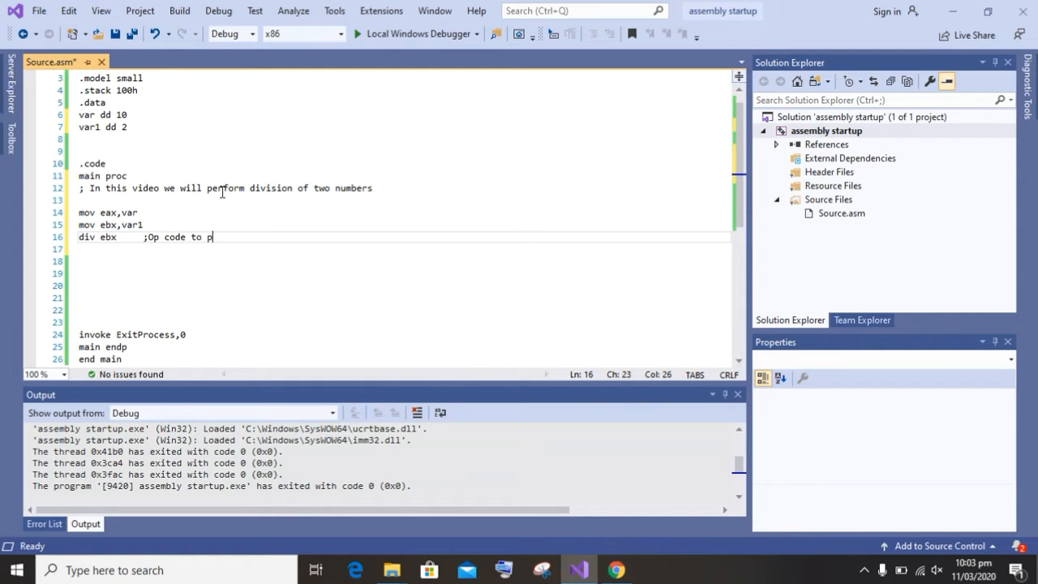
pyautogui.write('erform')
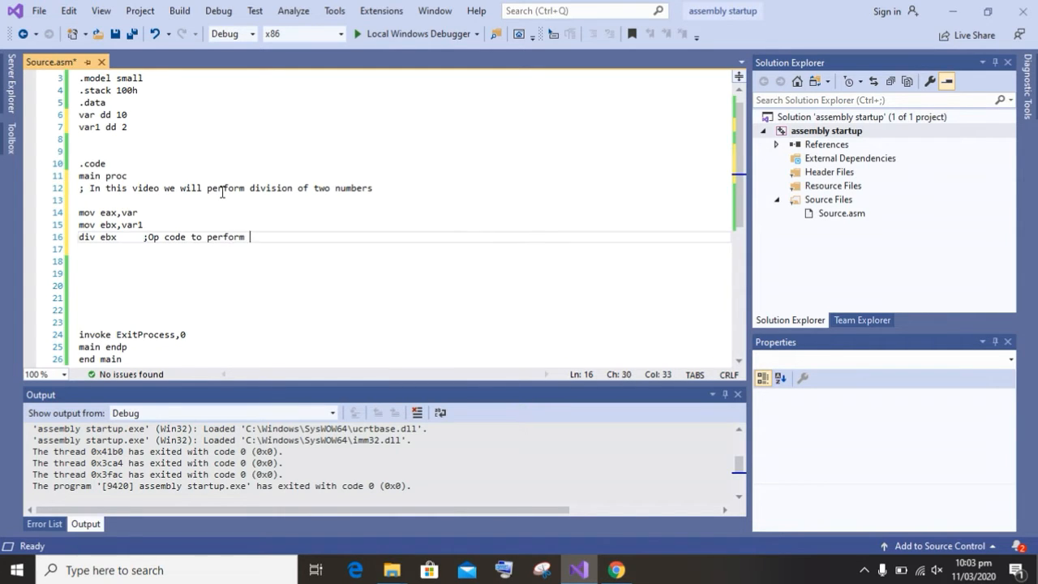
pyautogui.write('division')
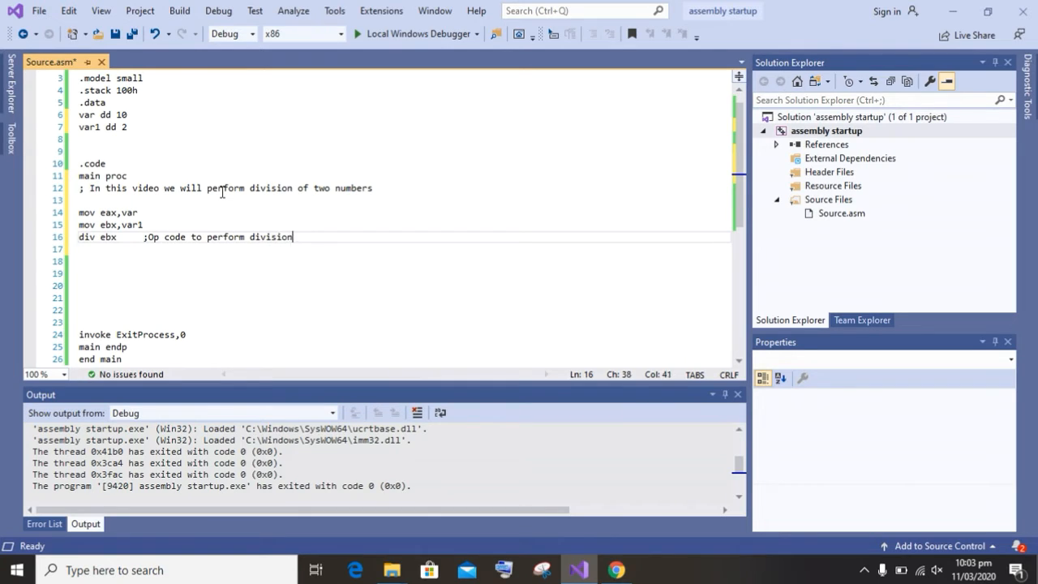
# Add call writeint and call readint to print the quotient and wait for input.
pyautogui.write('call write')
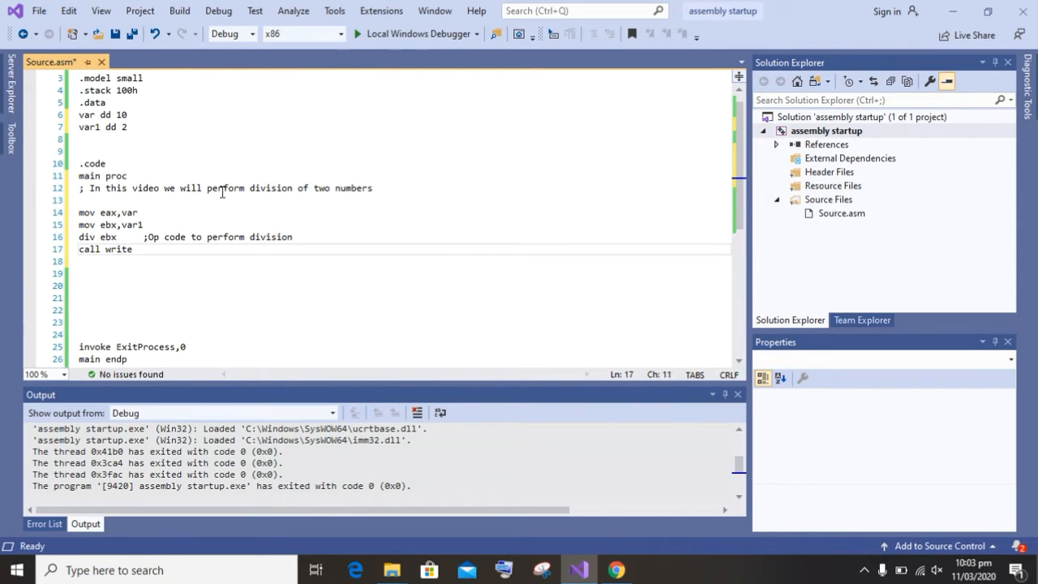
pyautogui.write('int')
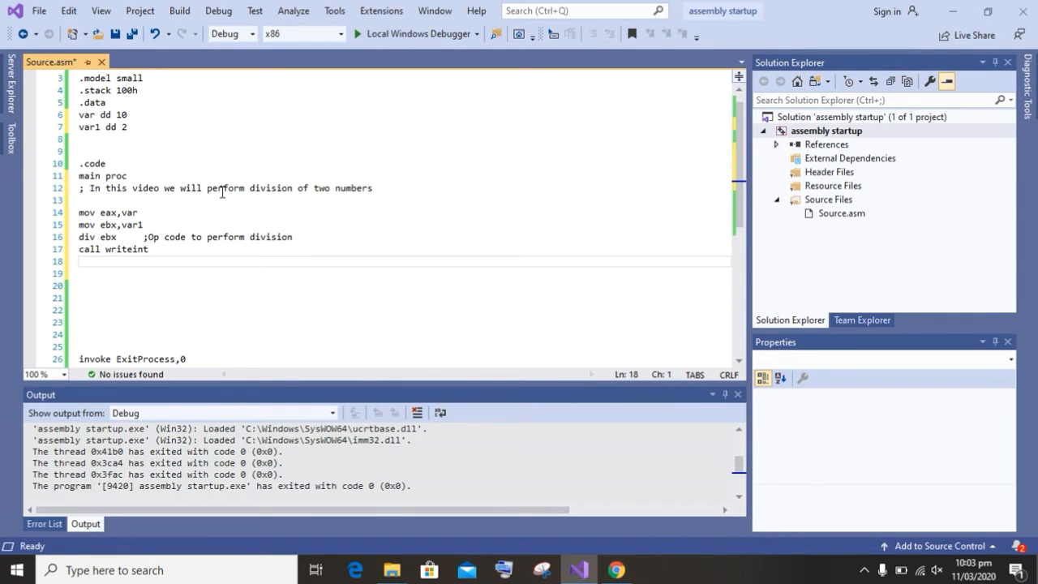
pyautogui.write('c')
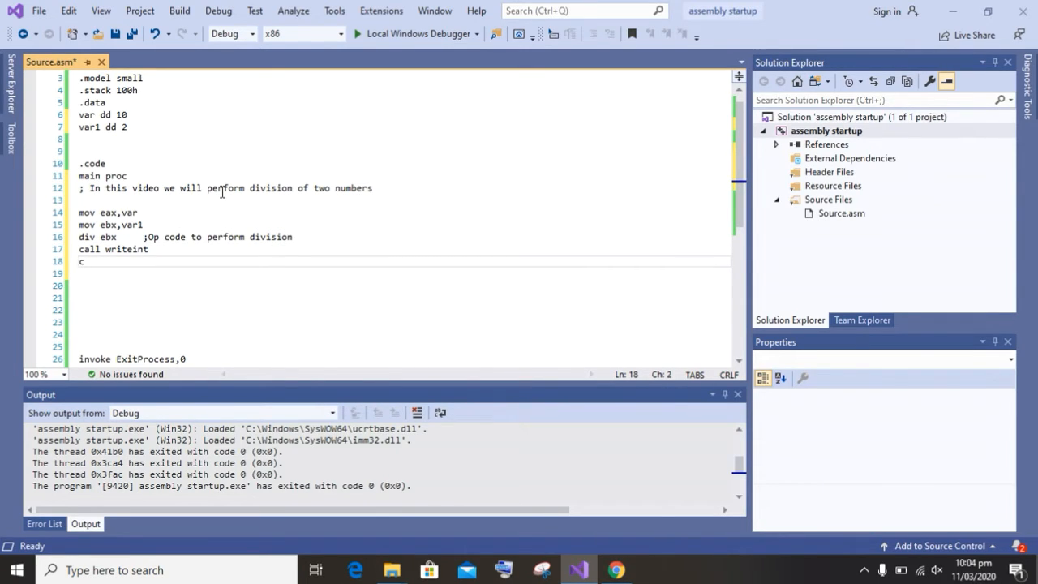
pyautogui.write('all')
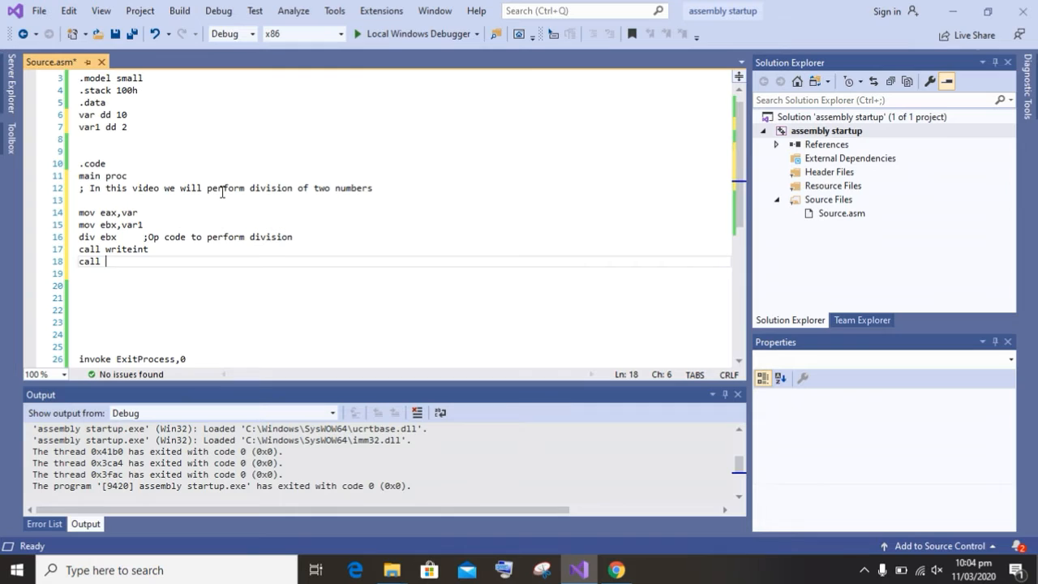
pyautogui.write('red\\')
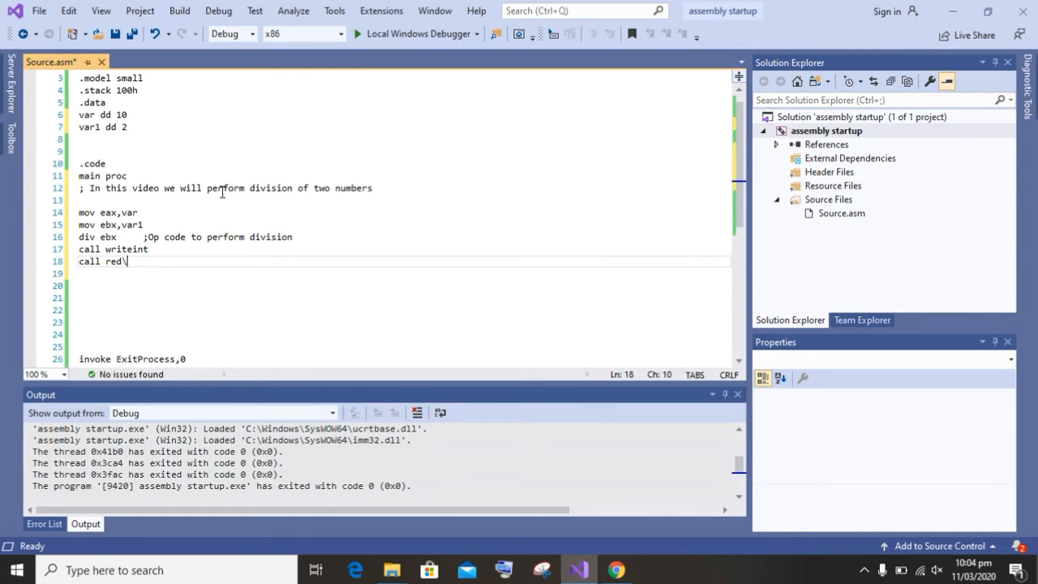
pyautogui.press('BackSpace')
pyautogui.write('adint')
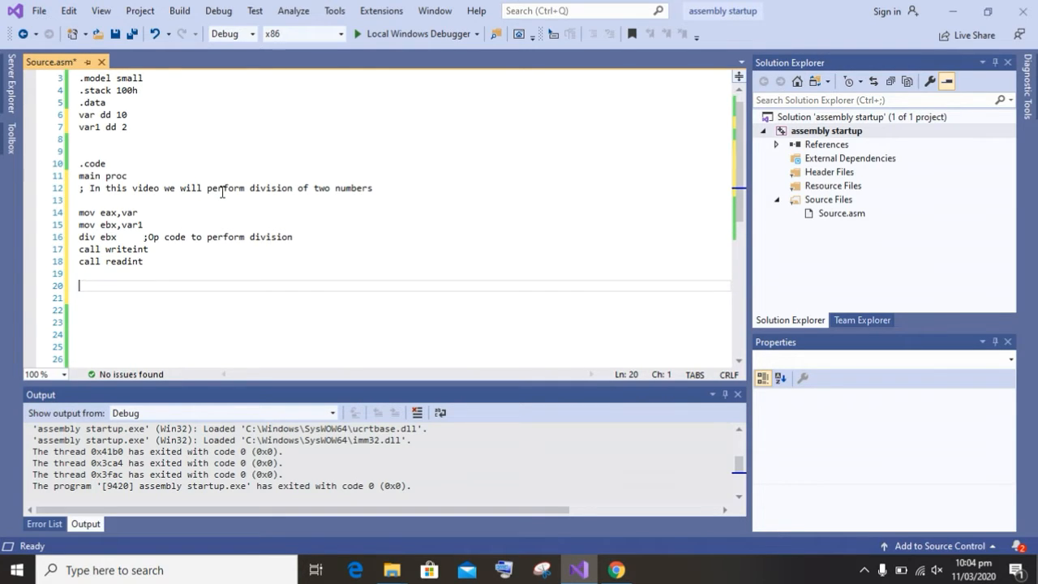
# Write mov eax,edx followed by call writeint to print the remainder.
pyautogui.write('mov')
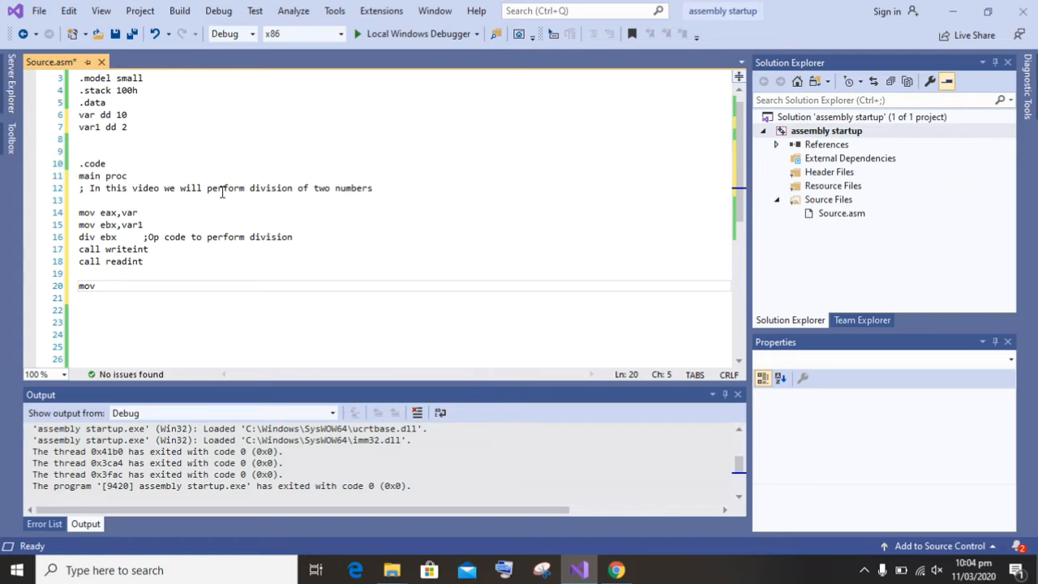
pyautogui.write('edx')
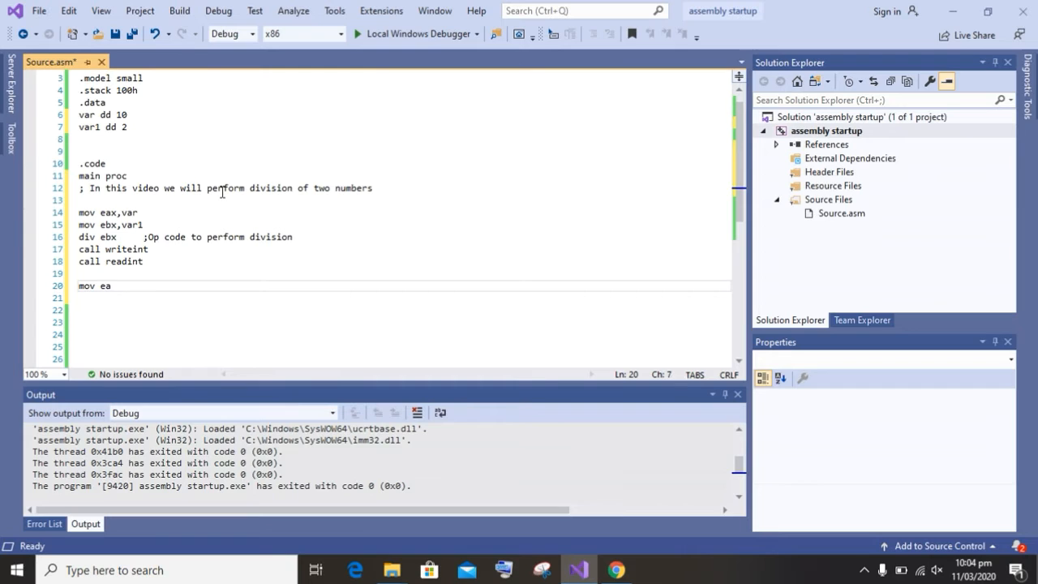
pyautogui.write('x,edx')
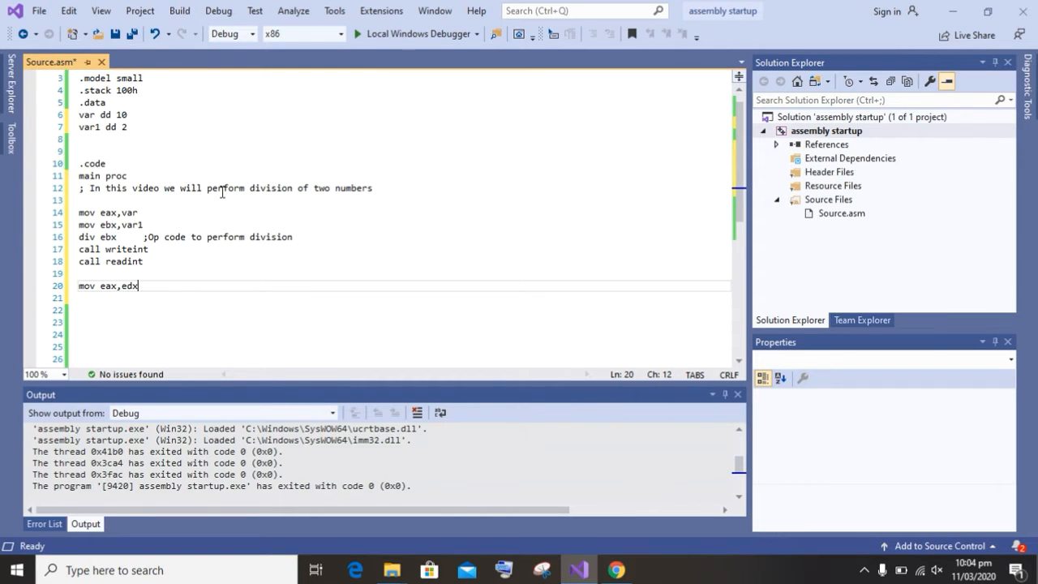
pyautogui.write('call')
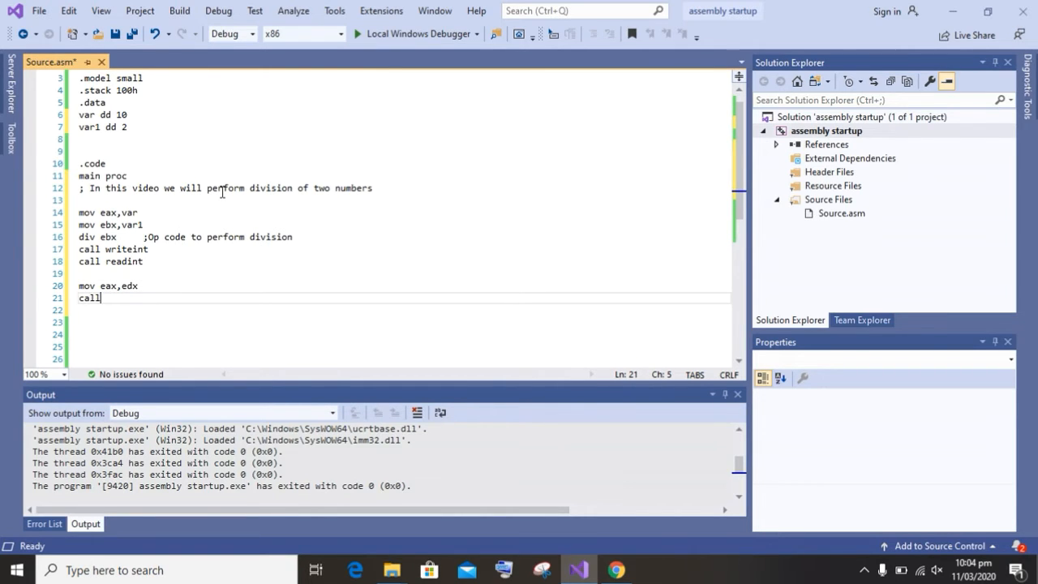
pyautogui.write('write')
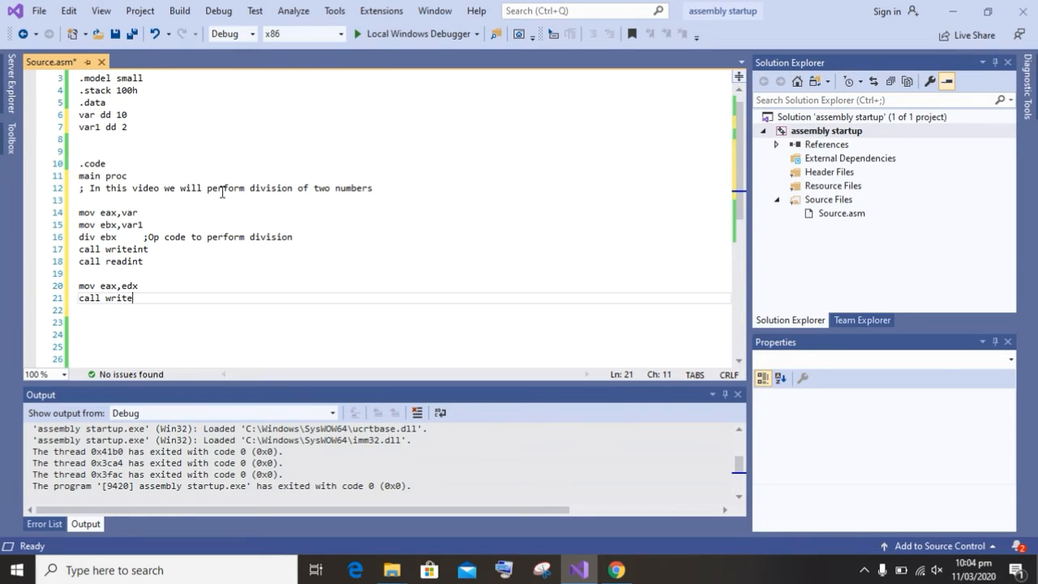
pyautogui.write('int')
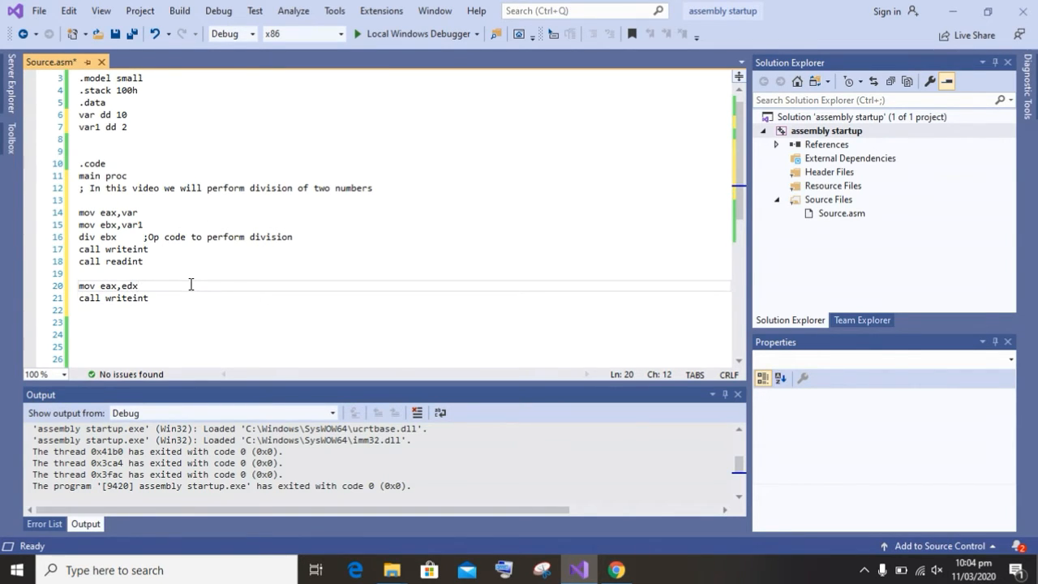
# Comment it as 'To print remainder of 2 numbers' and add call readint after the print.
pyautogui.write(';')
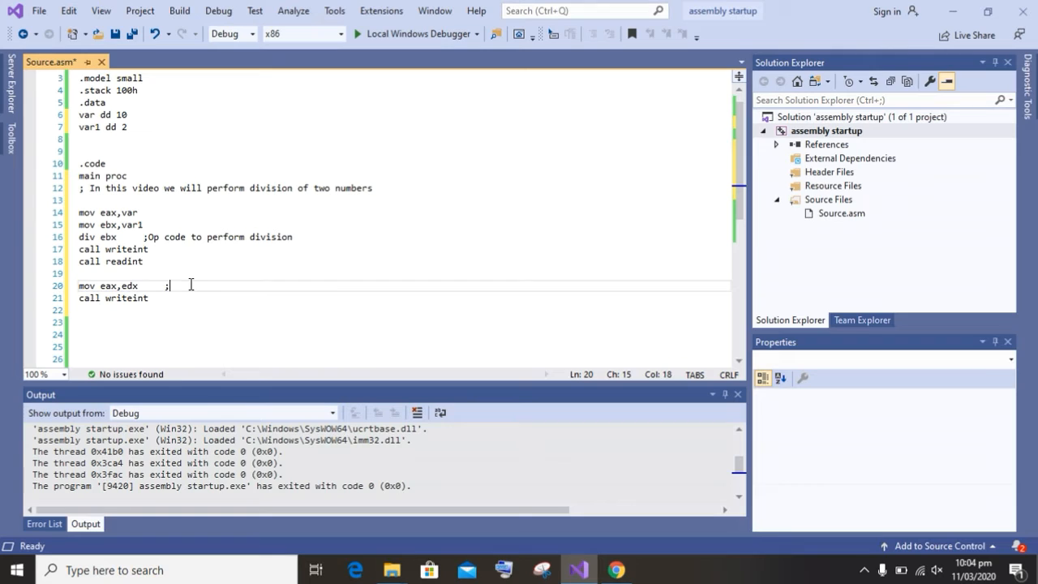
pyautogui.write('To pr')
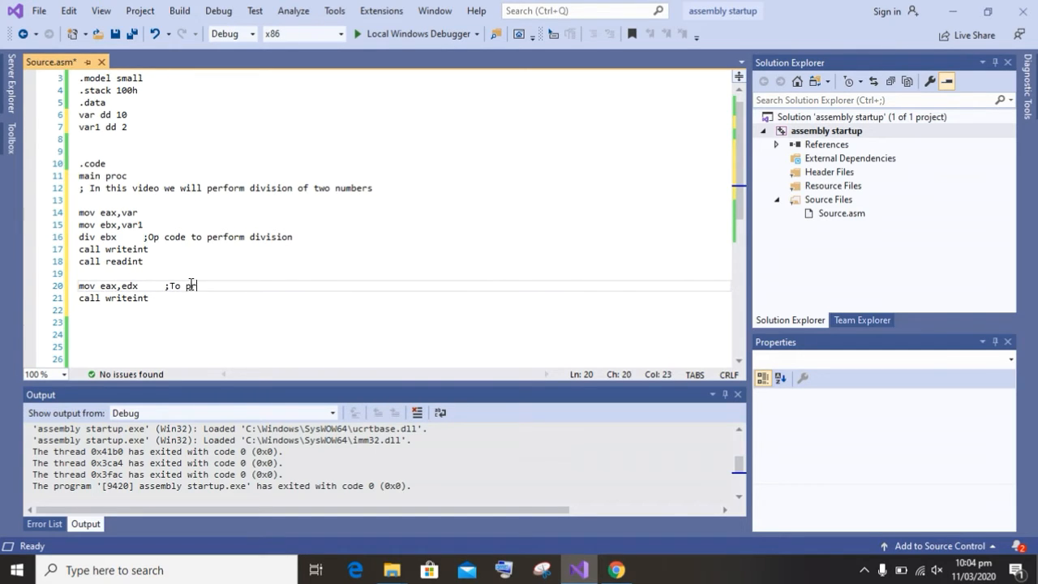
pyautogui.write('rint remainder of the')
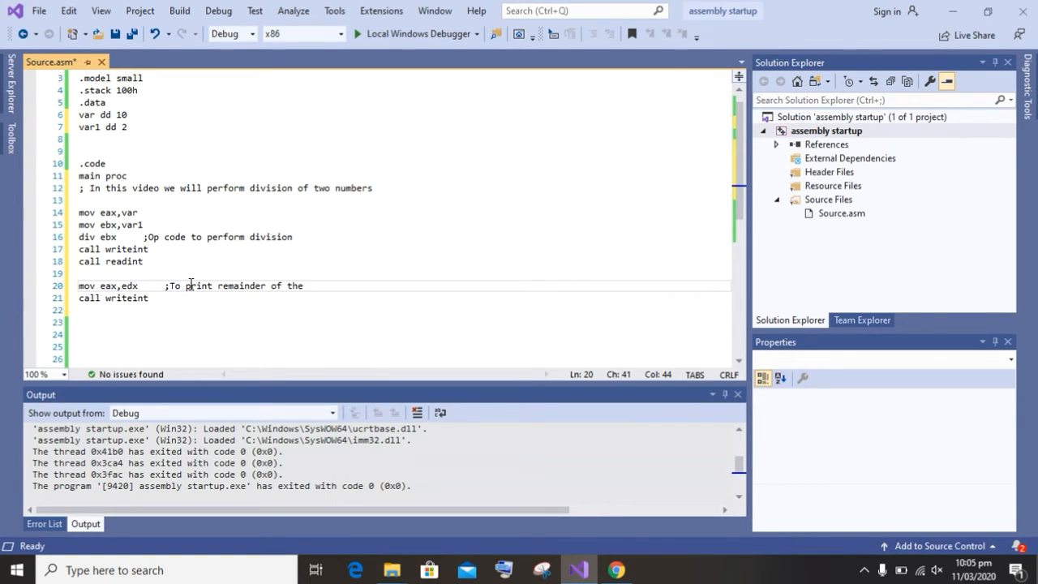
pyautogui.write('2 numbers')
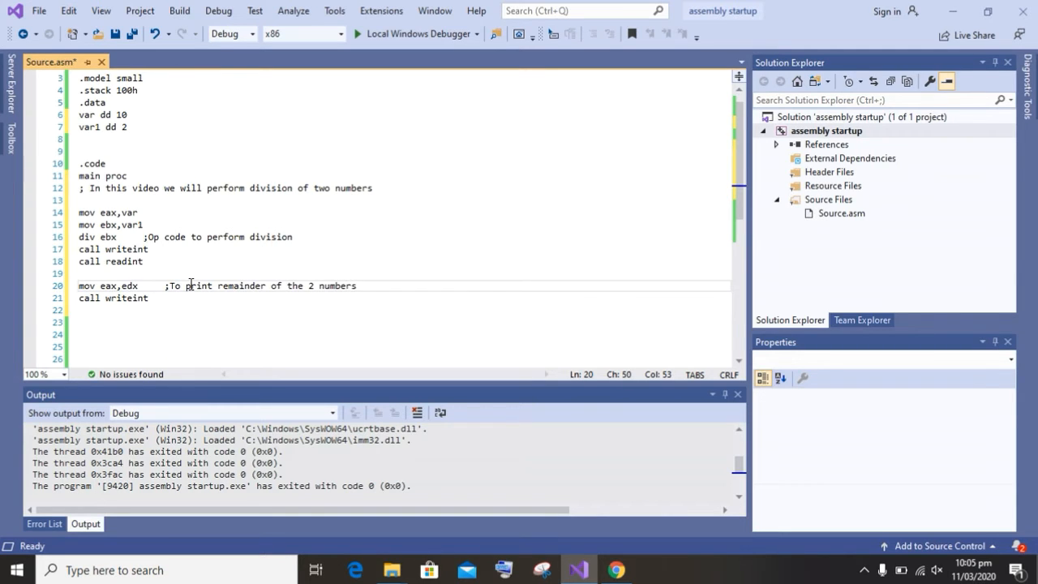
pyautogui.click(165, 299)
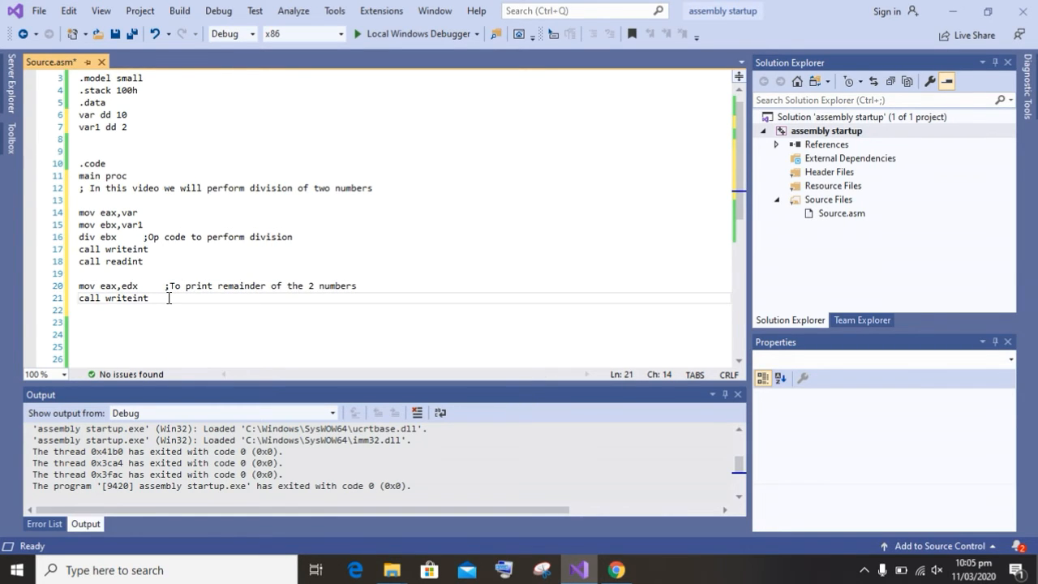
pyautogui.press('enter')
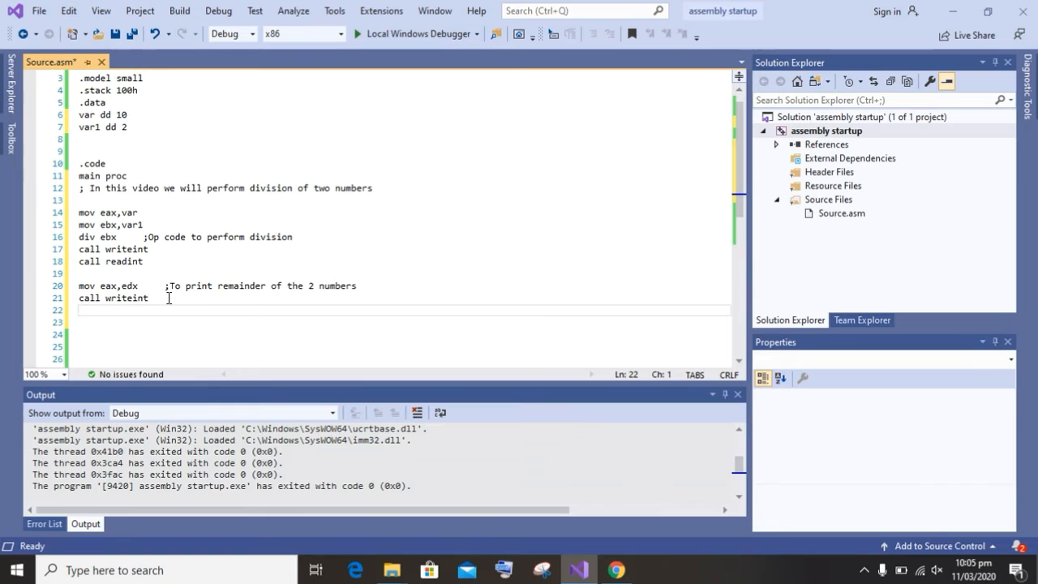
pyautogui.write('call rea')
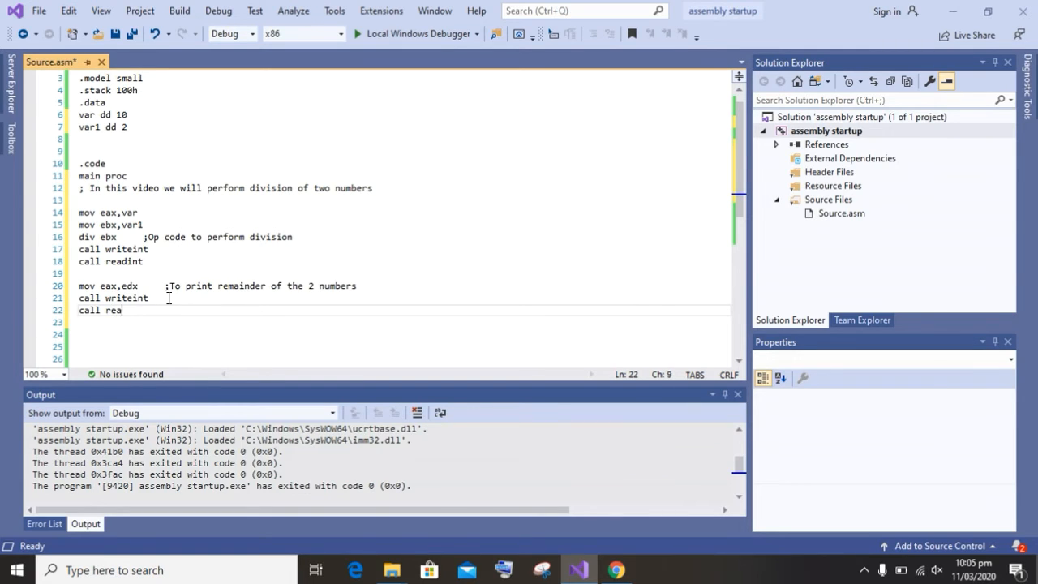
pyautogui.write('dint')
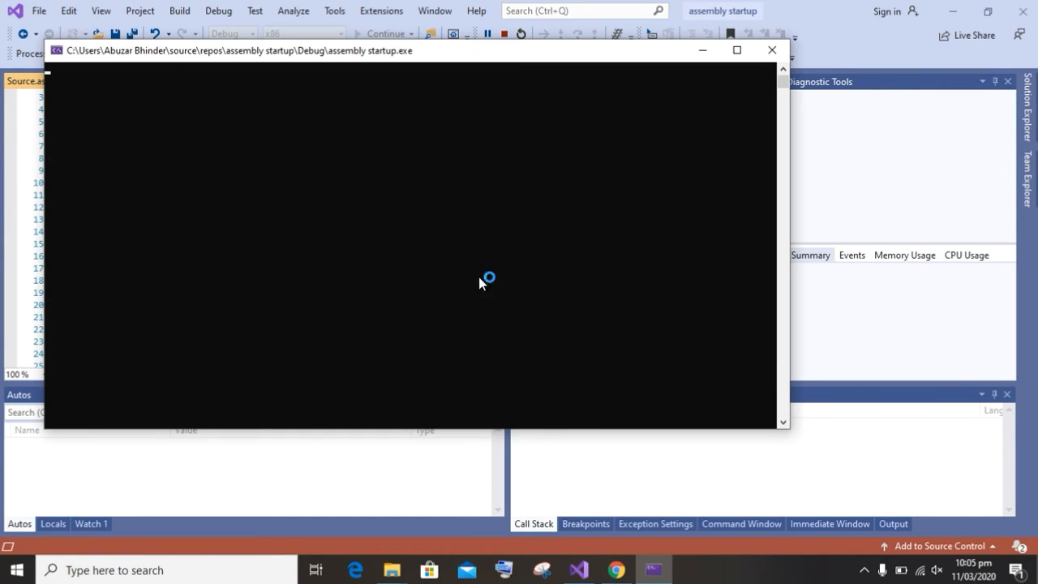
pyautogui.moveTo(472, 272)
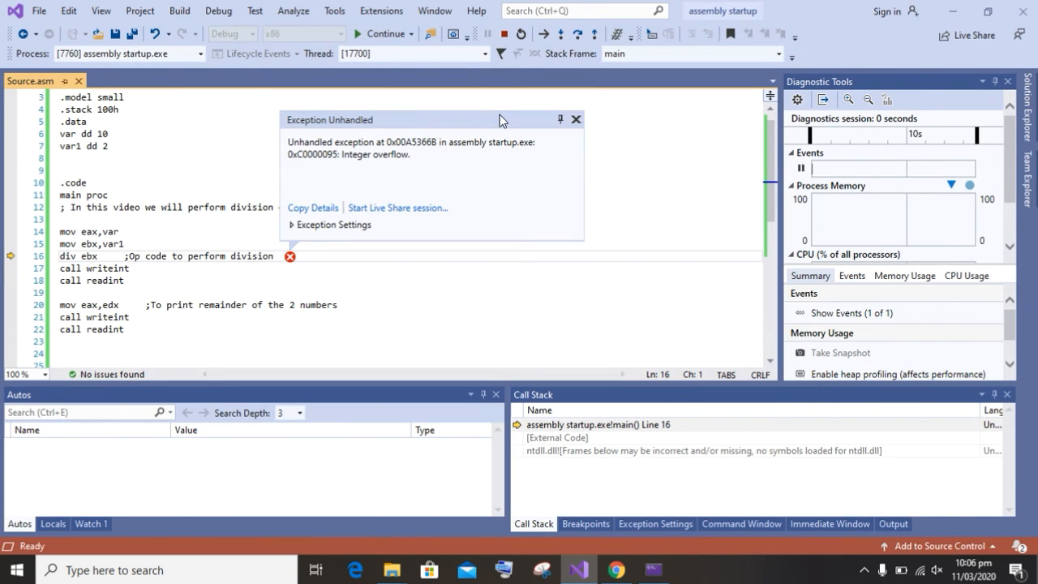
pyautogui.moveTo(503, 113)
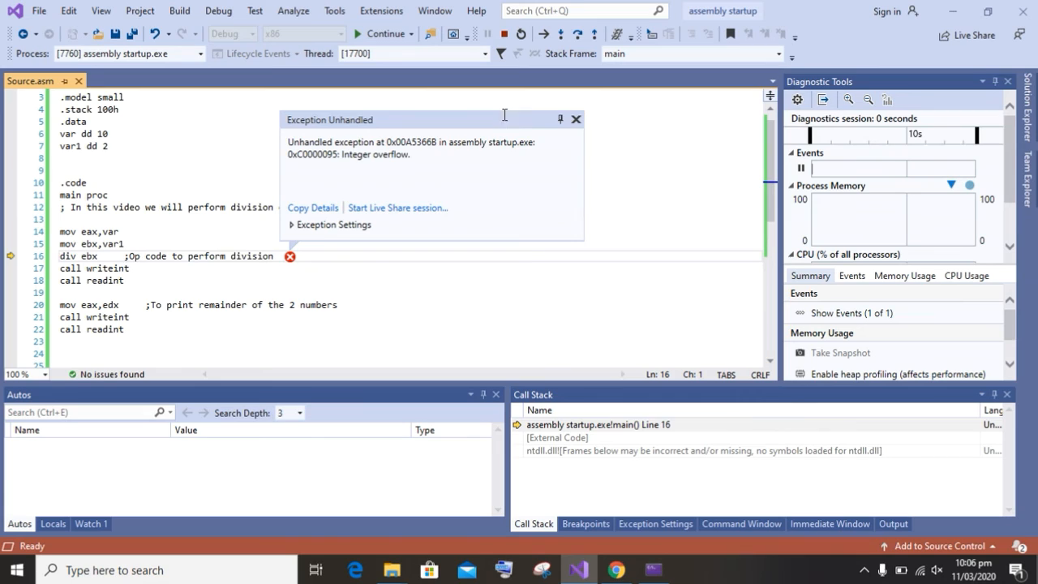
# Dismiss the unhandled integer overflow exception notice.
pyautogui.click(576, 120)
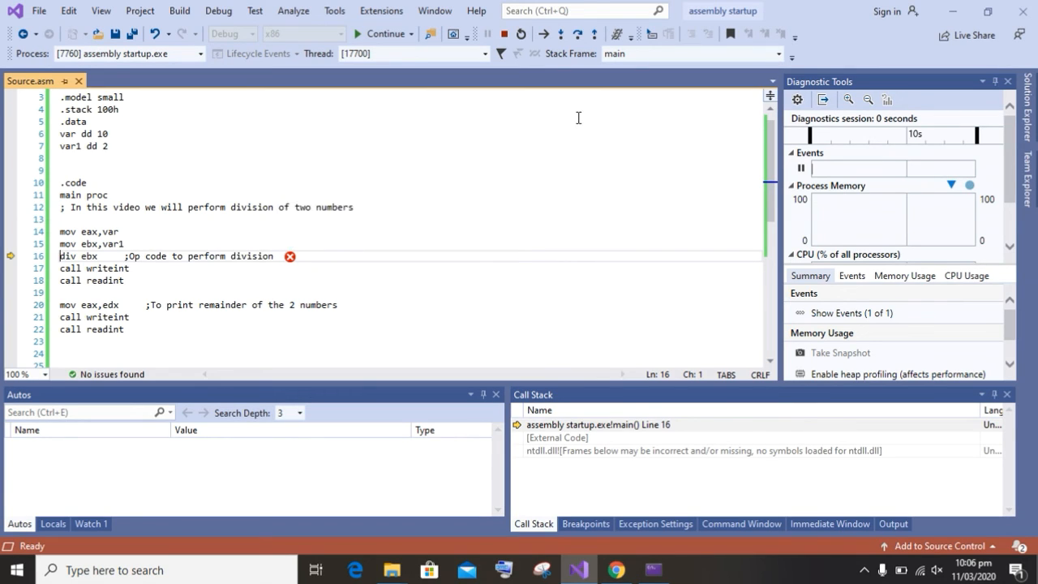
pyautogui.moveTo(212, 263)
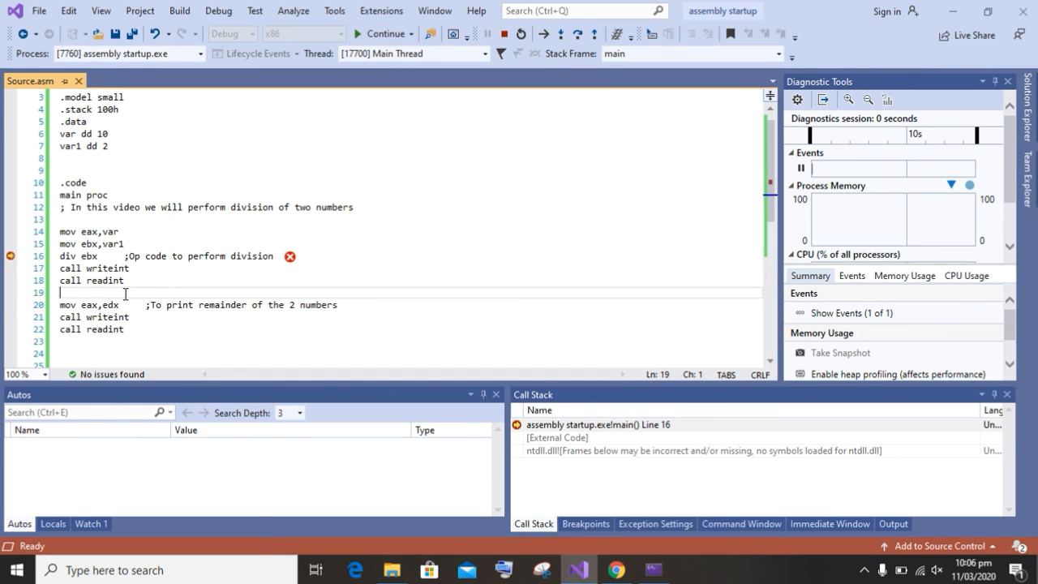
# Insert mov edx,0 above mov eax,var and rebuild the solution.
pyautogui.click(107, 220)
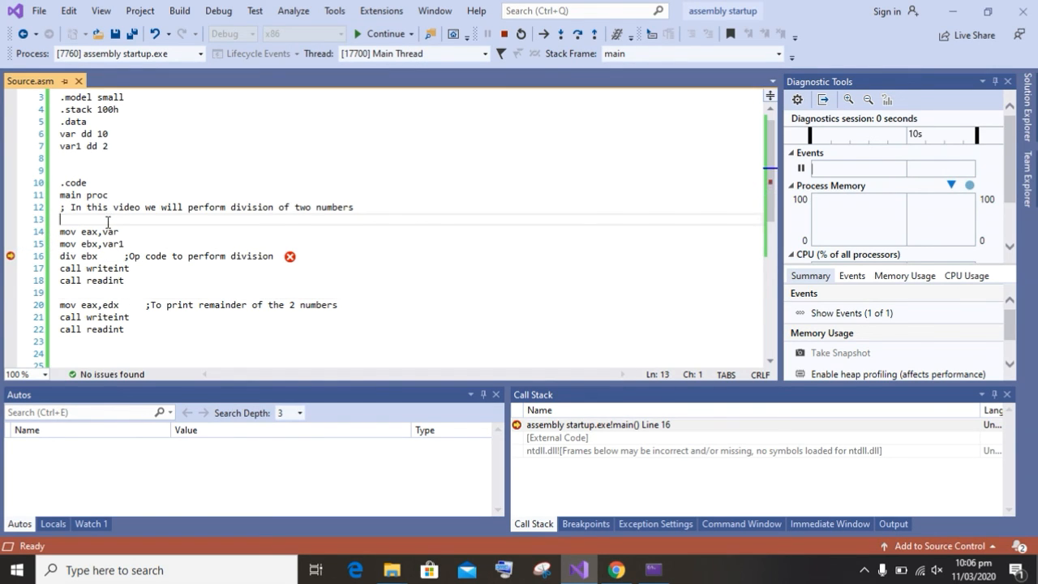
pyautogui.write('mov')
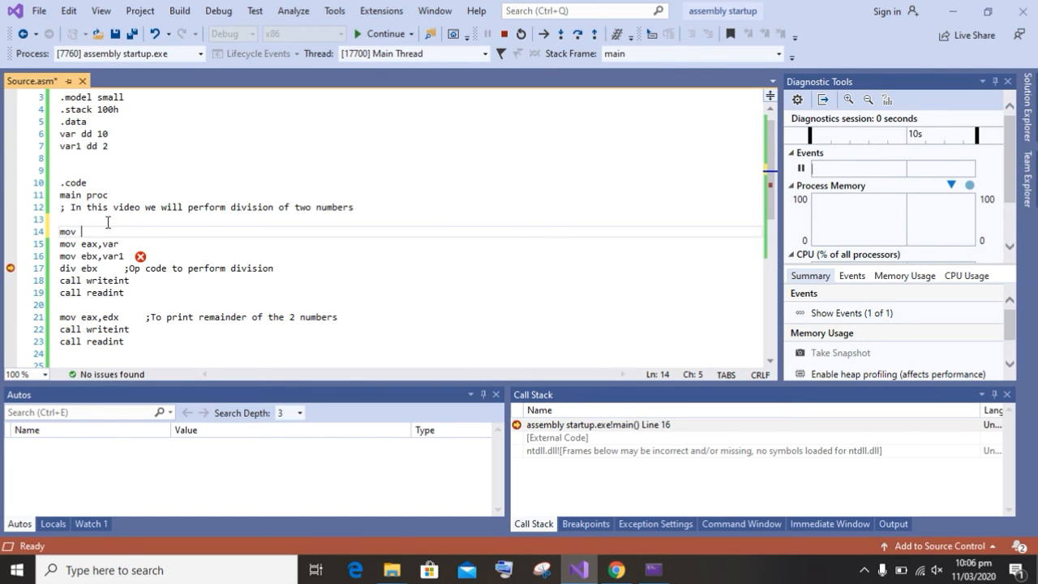
pyautogui.write('edx,0')
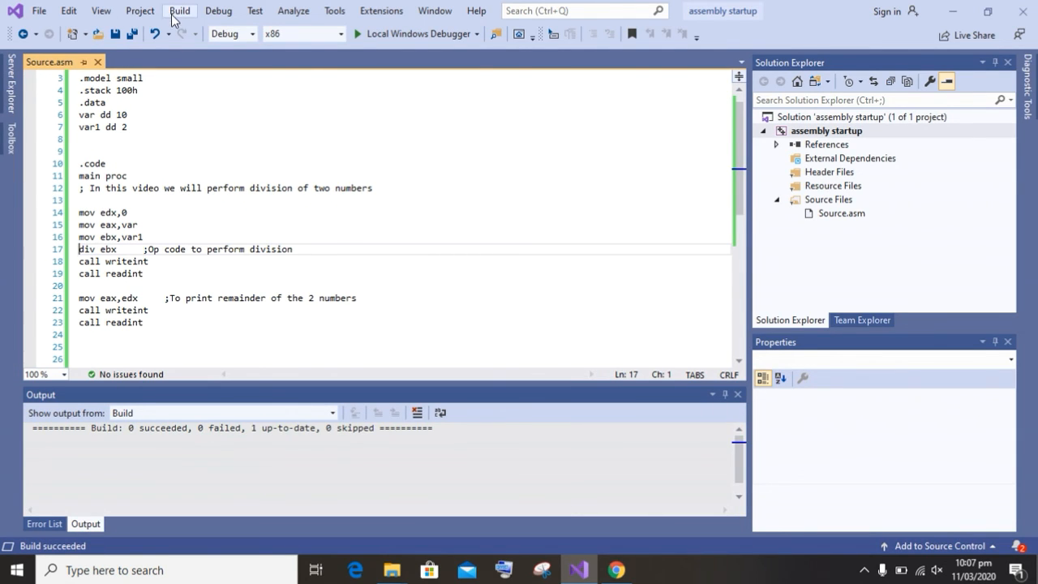
pyautogui.click(178, 10)
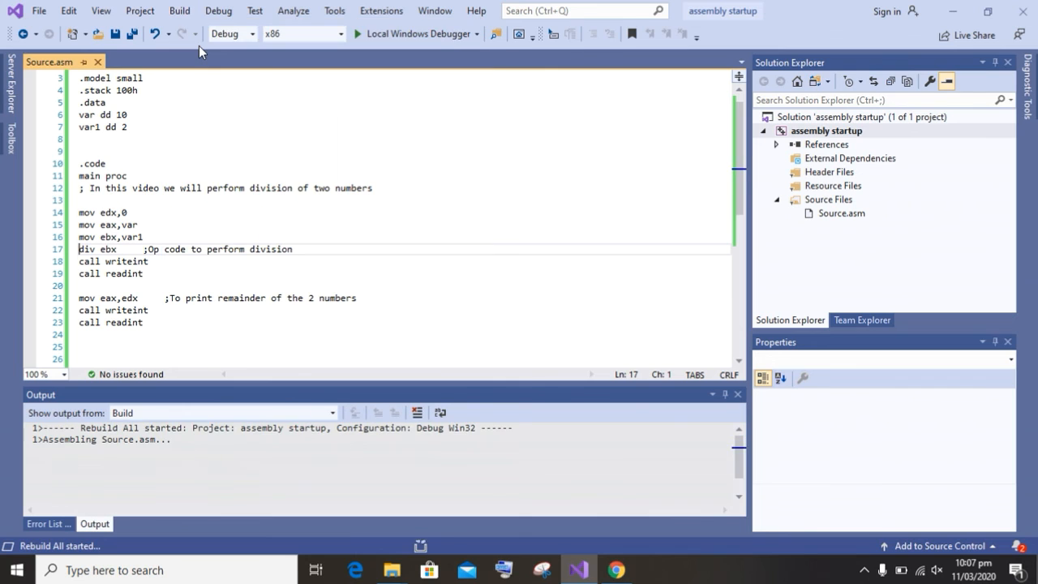